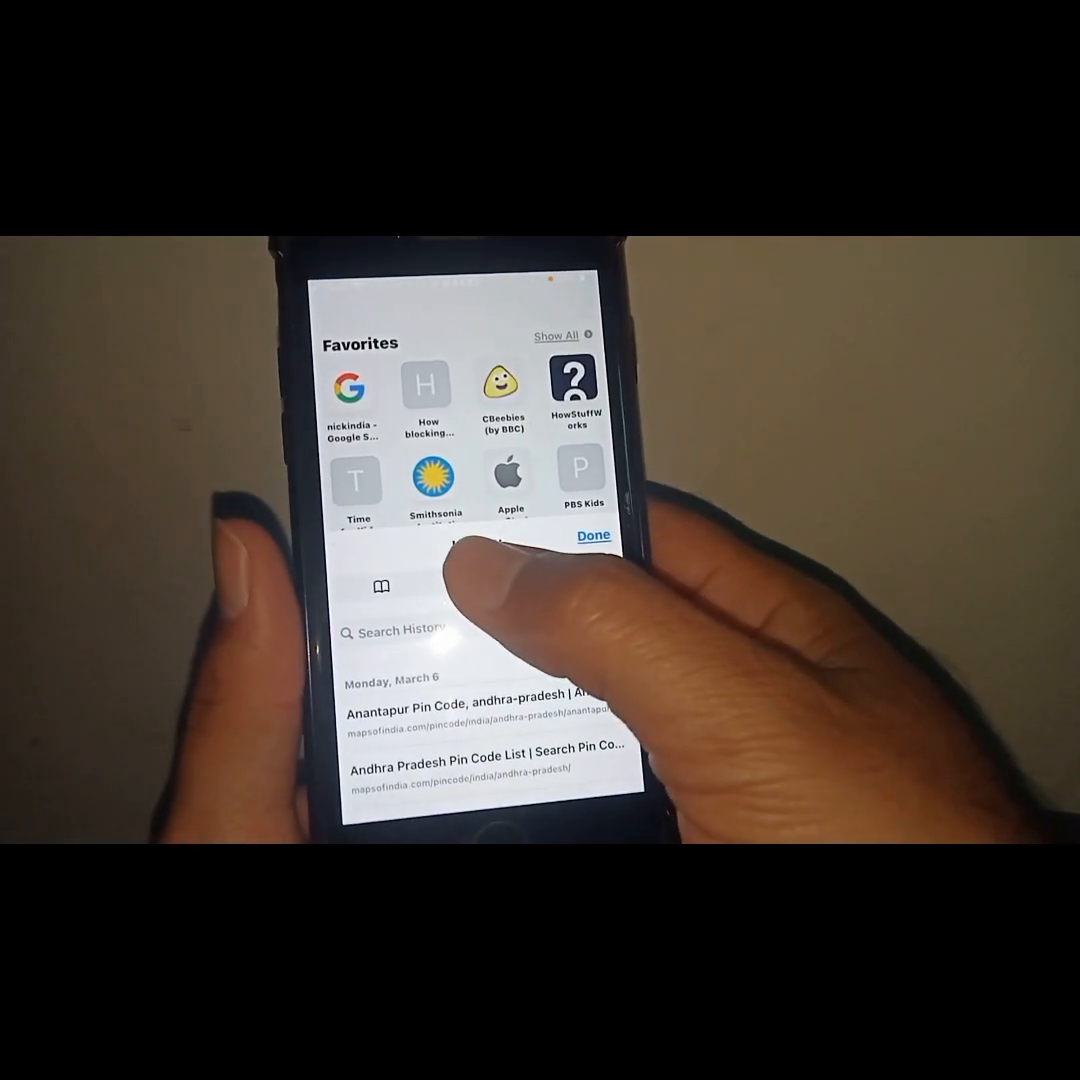
- Review Safari's browsing history, then close it with Done and leave Safari
left_click(548, 536)
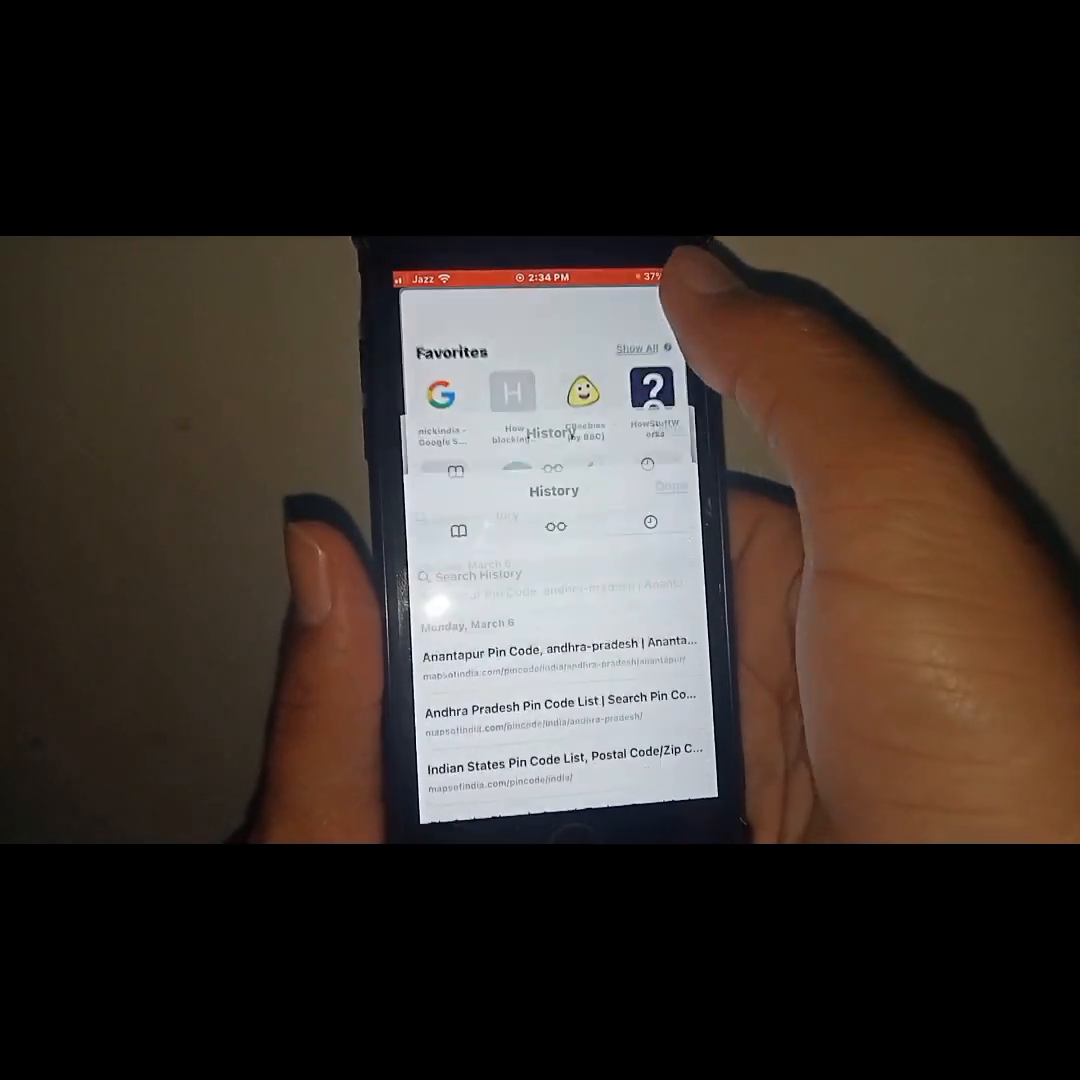
left_click(670, 486)
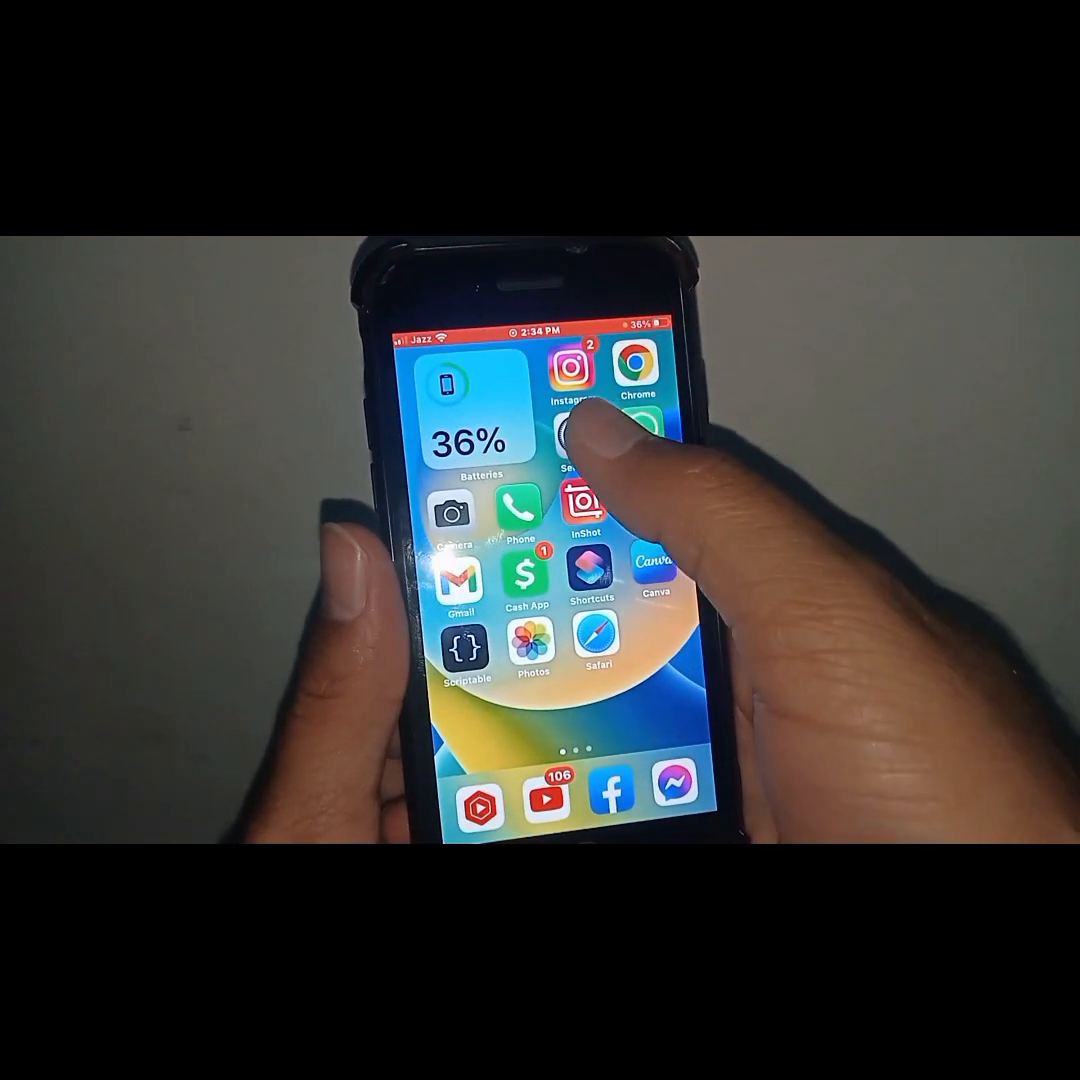
- Go to Settings > Safari and bring Clear History and Website Data into view
left_click(576, 440)
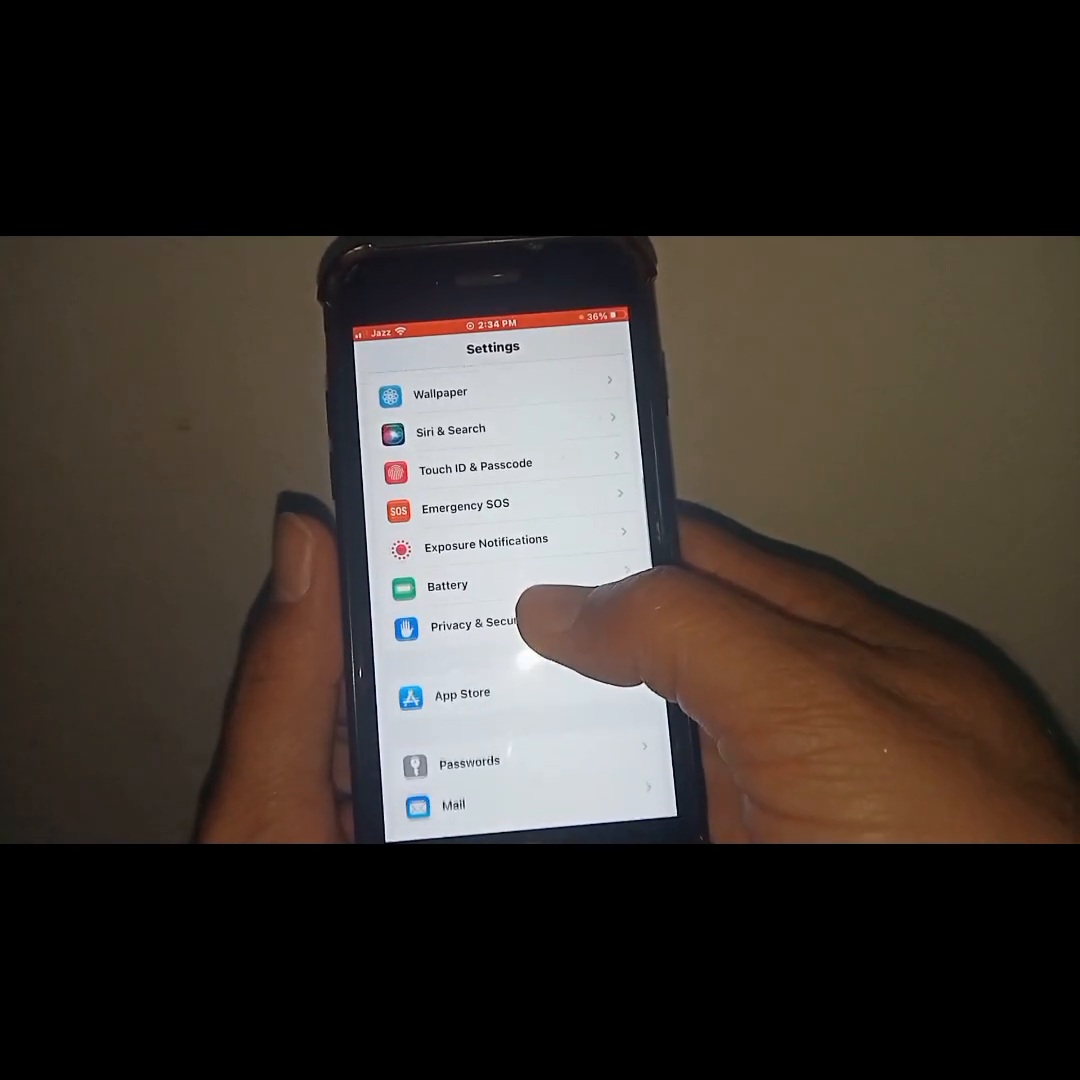
scroll("down", 3)
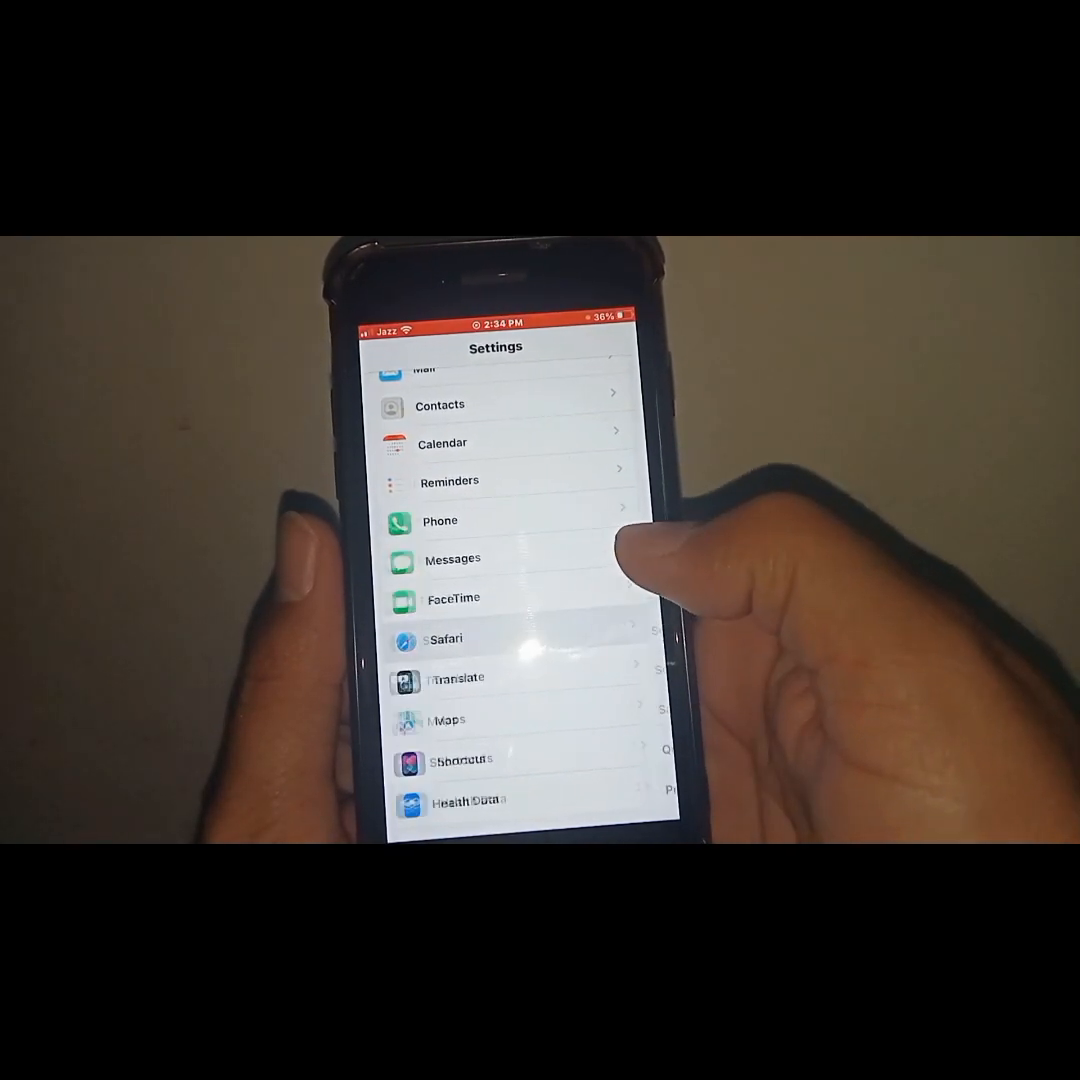
left_click(444, 640)
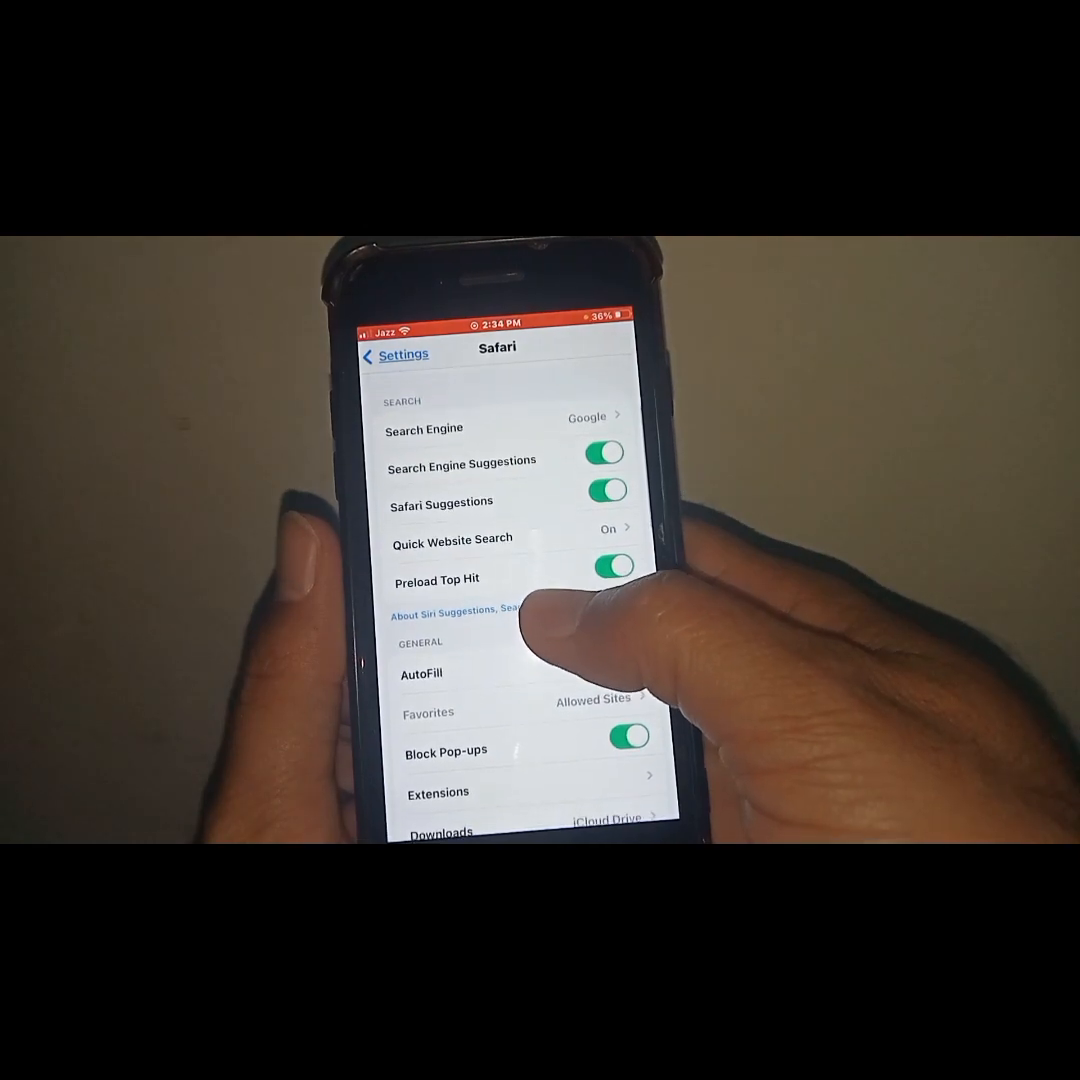
scroll("down", 3)
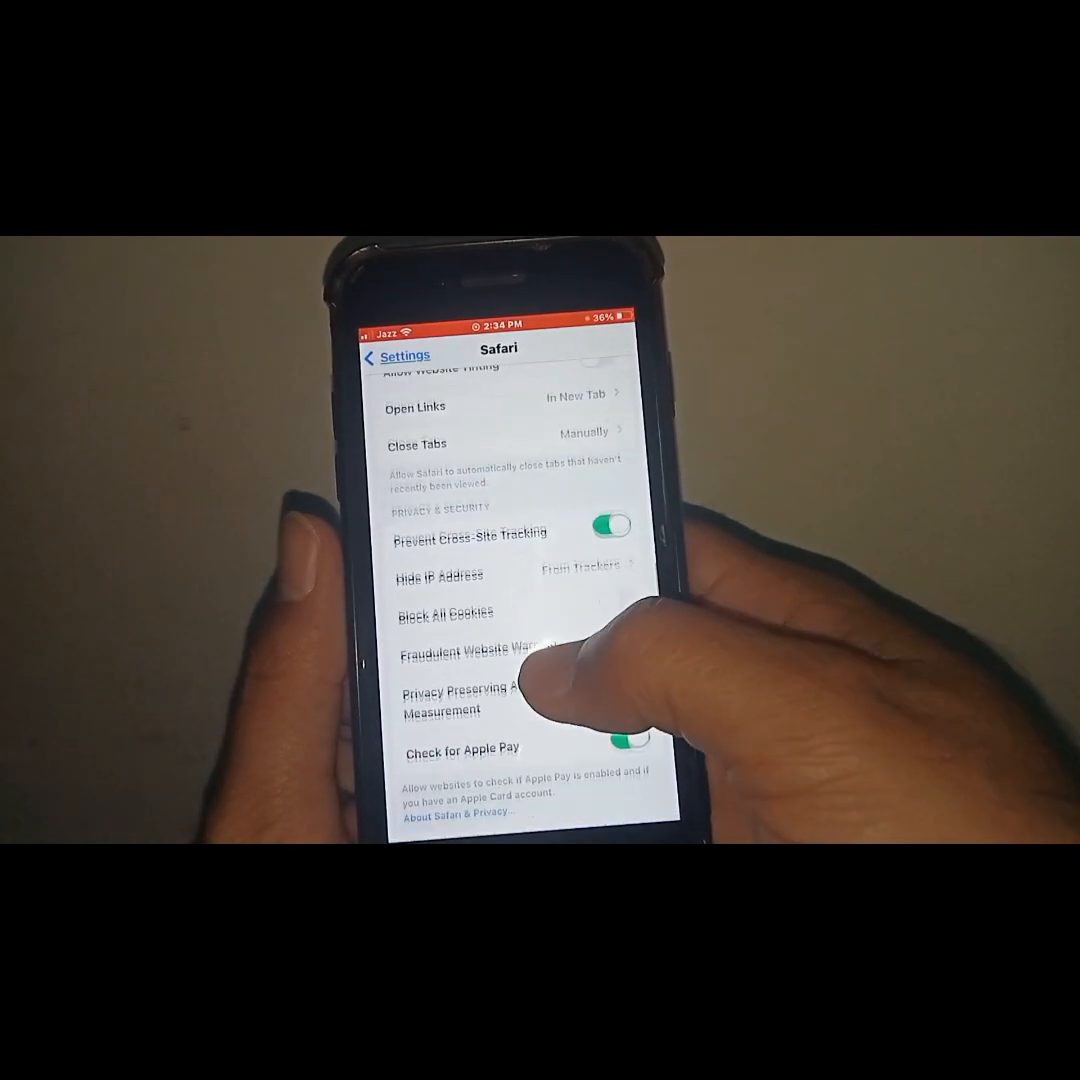
scroll("up", 3)
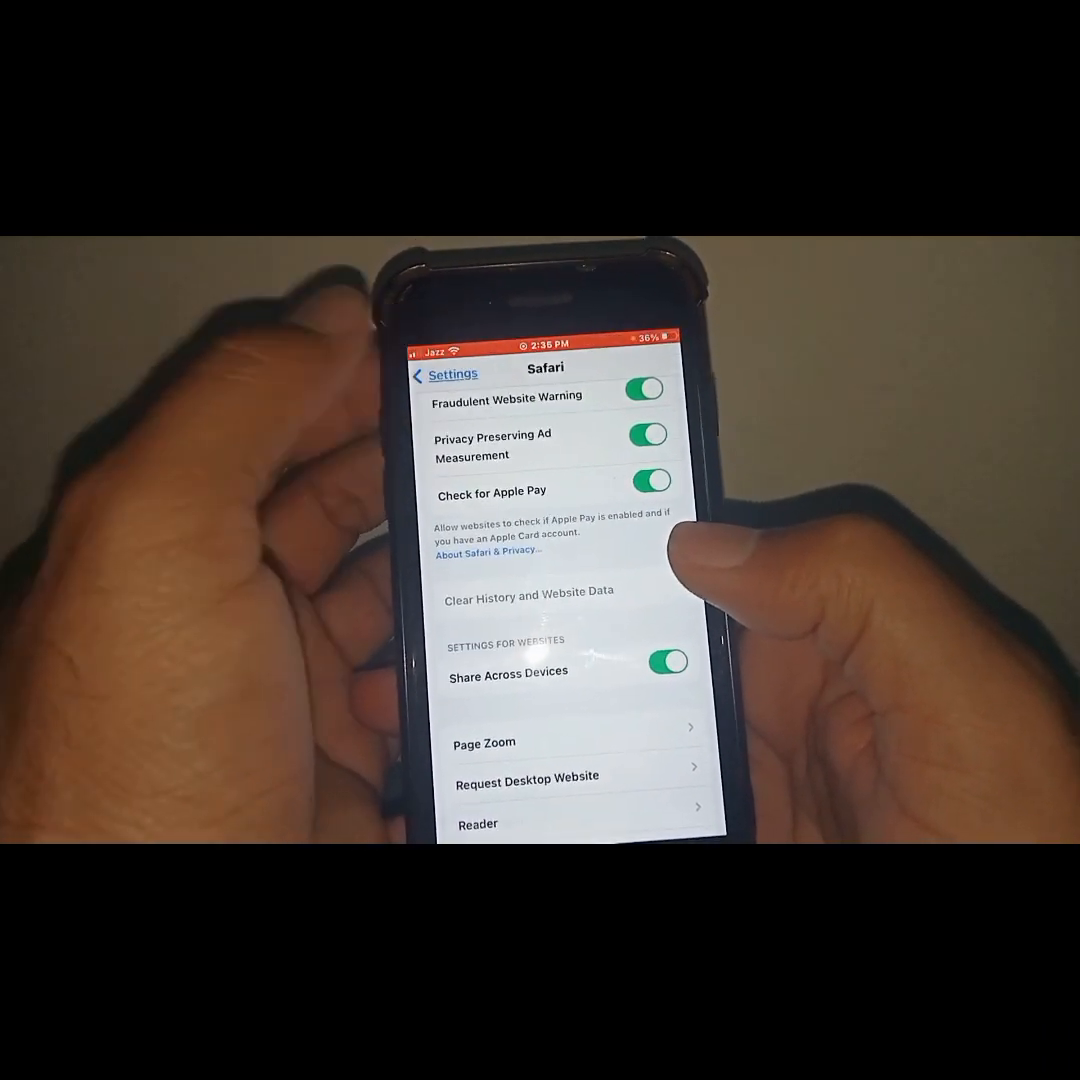
- From the main Settings list, go to Screen Time > Content & Privacy Restrictions
left_click(444, 372)
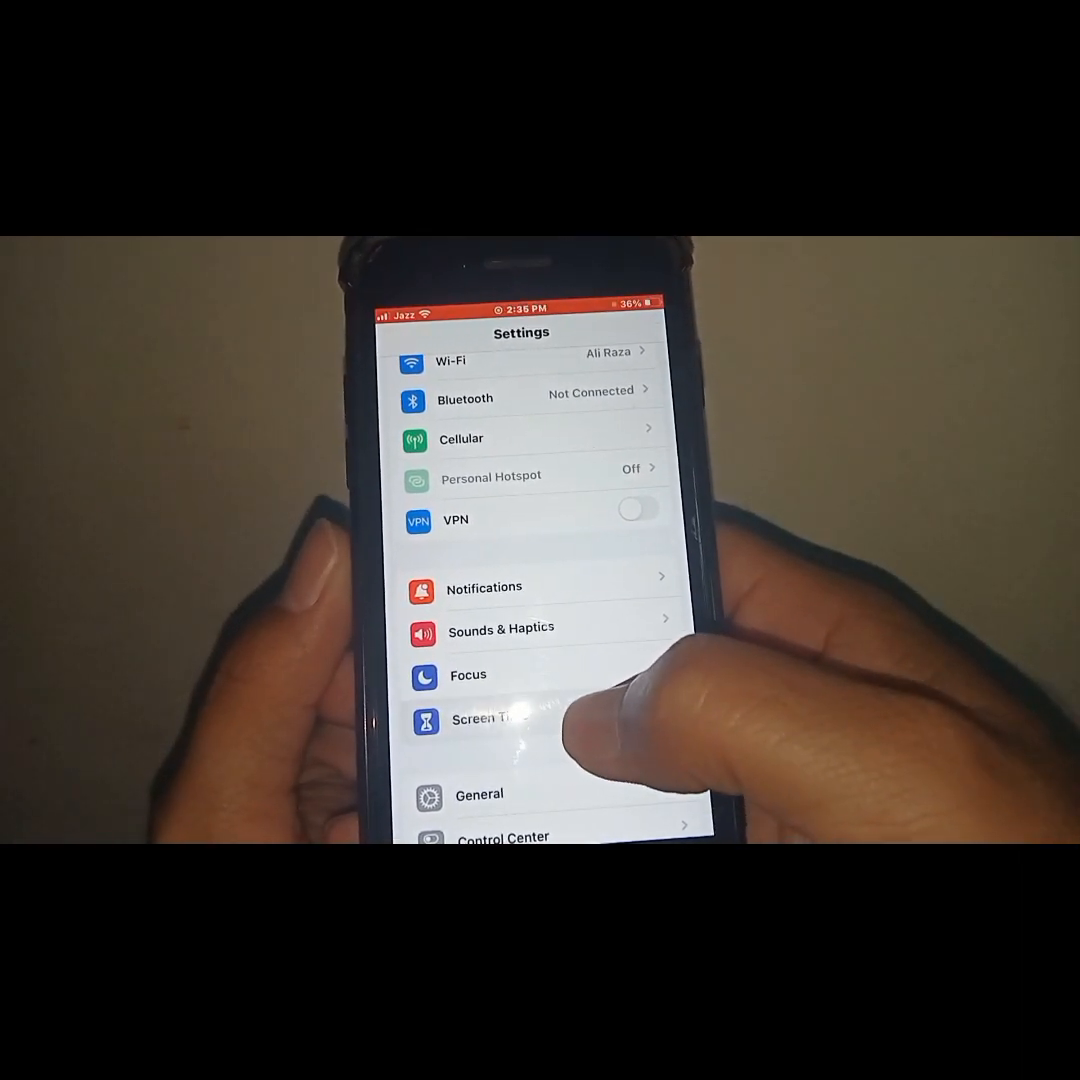
left_click(484, 720)
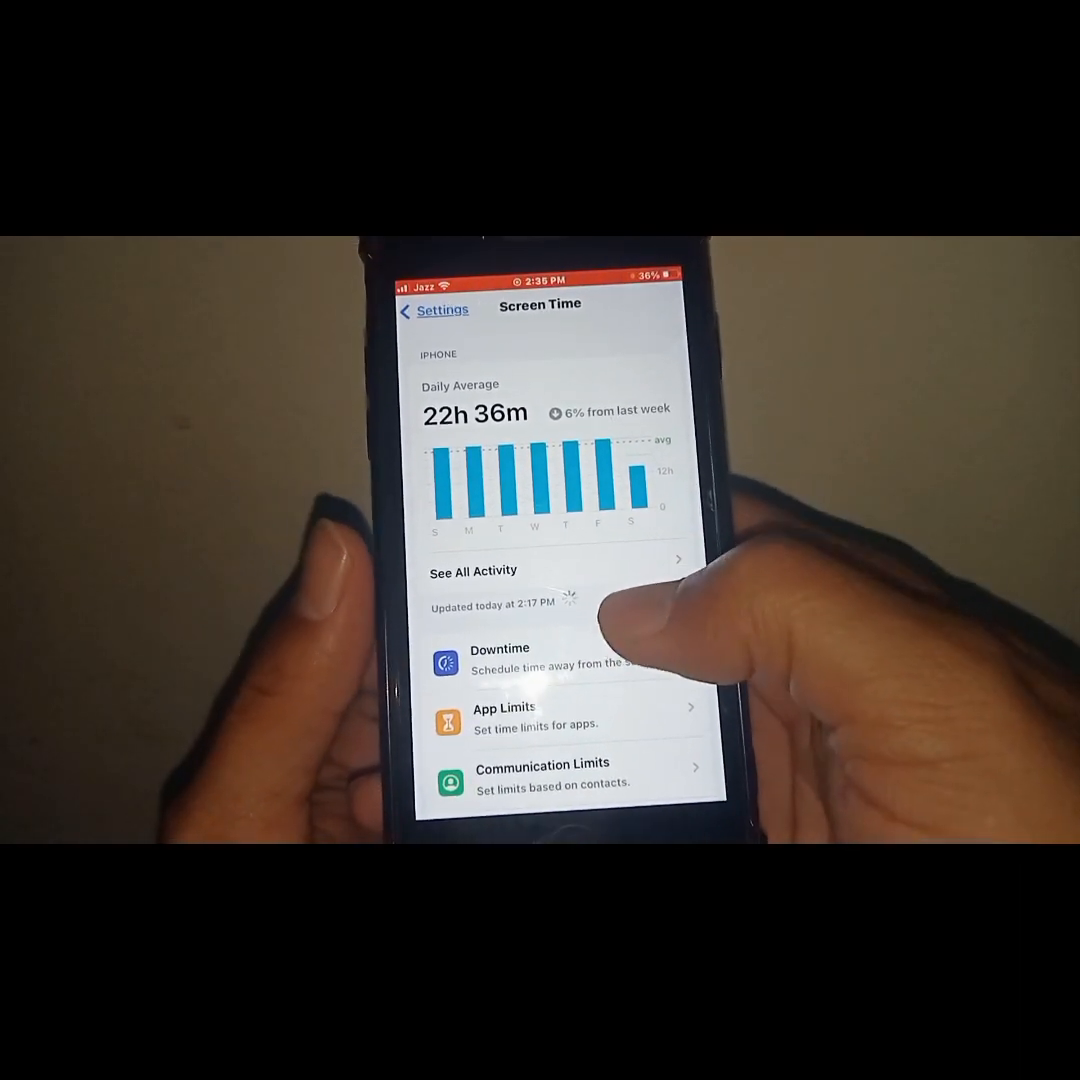
scroll("up", 3)
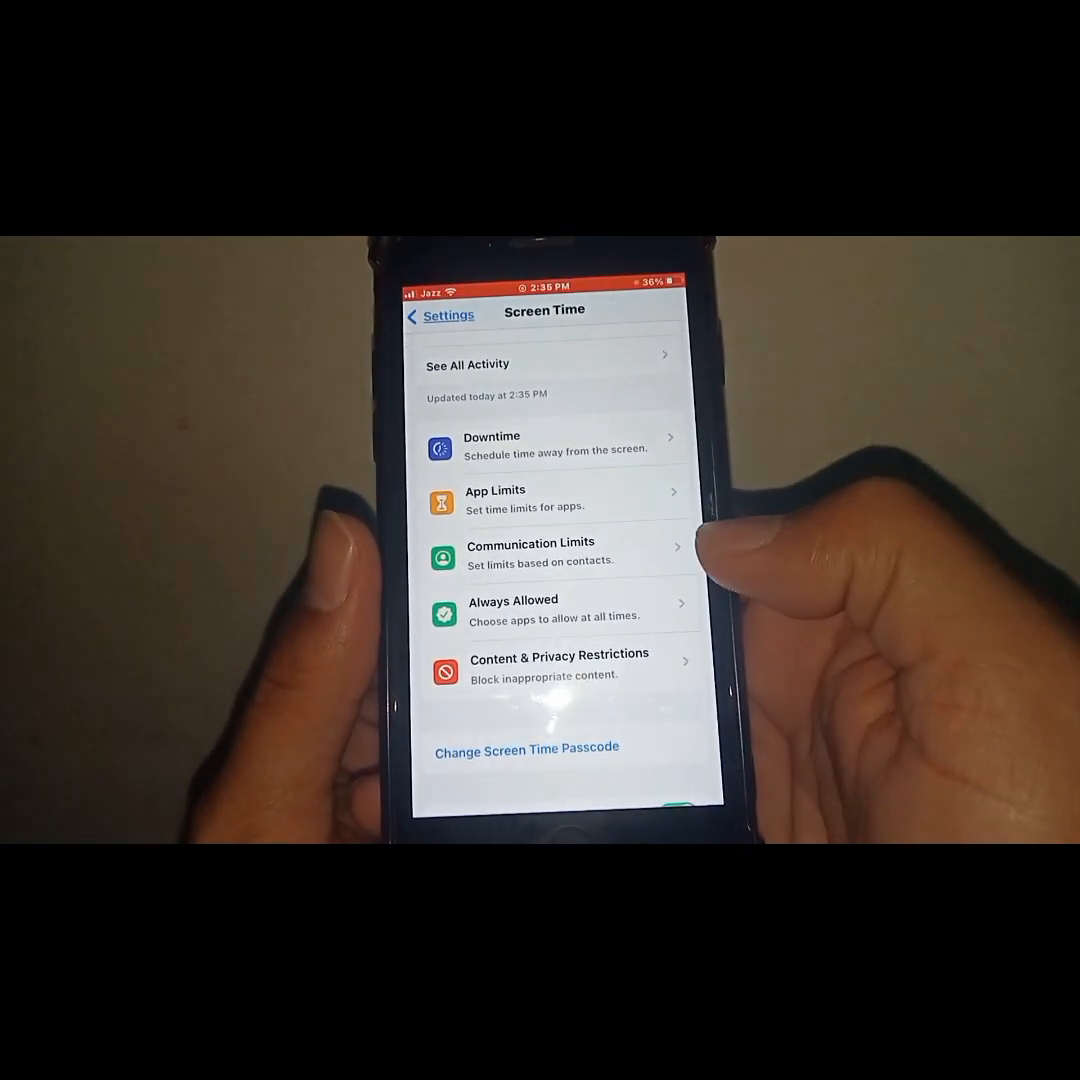
left_click(560, 664)
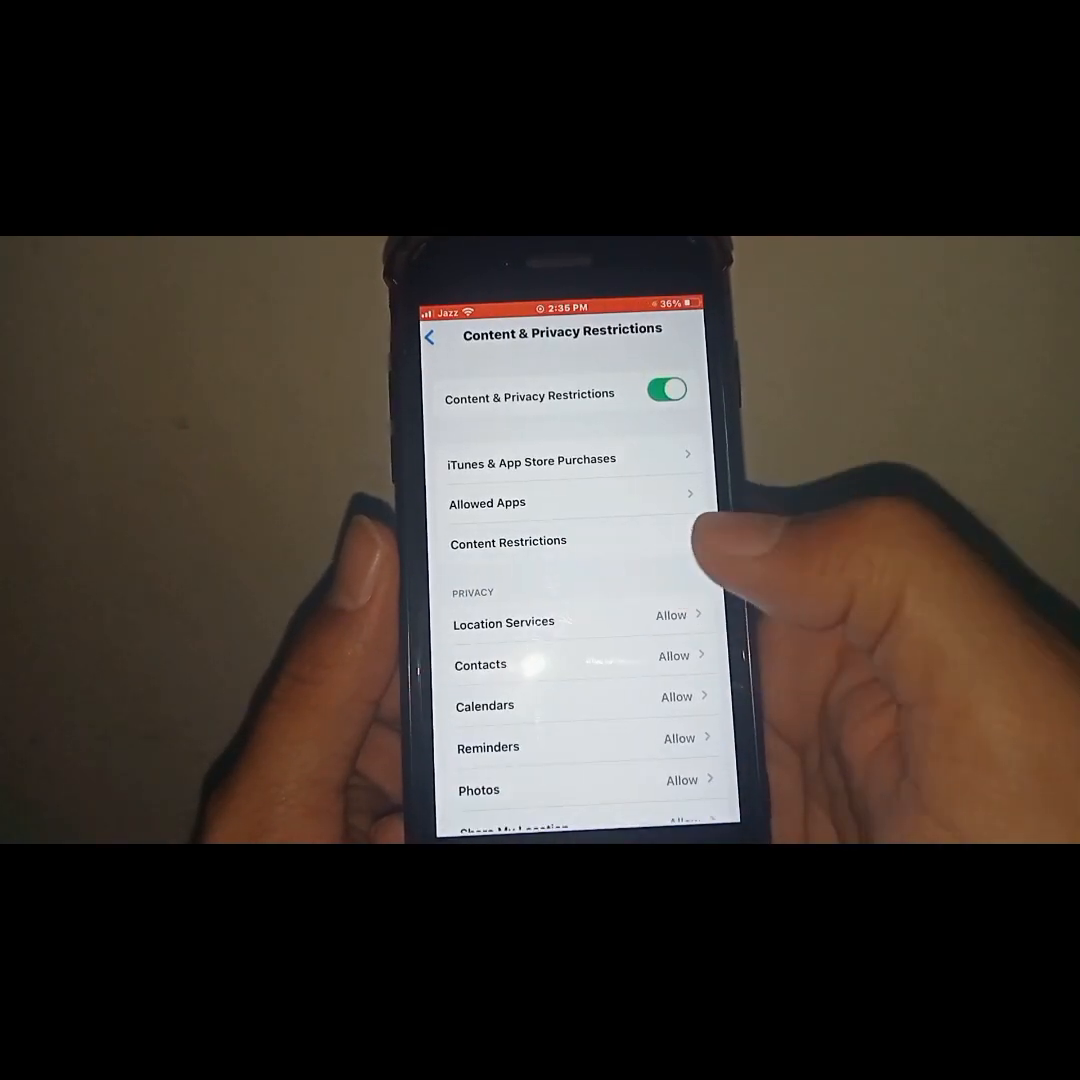
- Set Content Restrictions > Web Content to Unrestricted and back out to the restrictions page
left_click(508, 540)
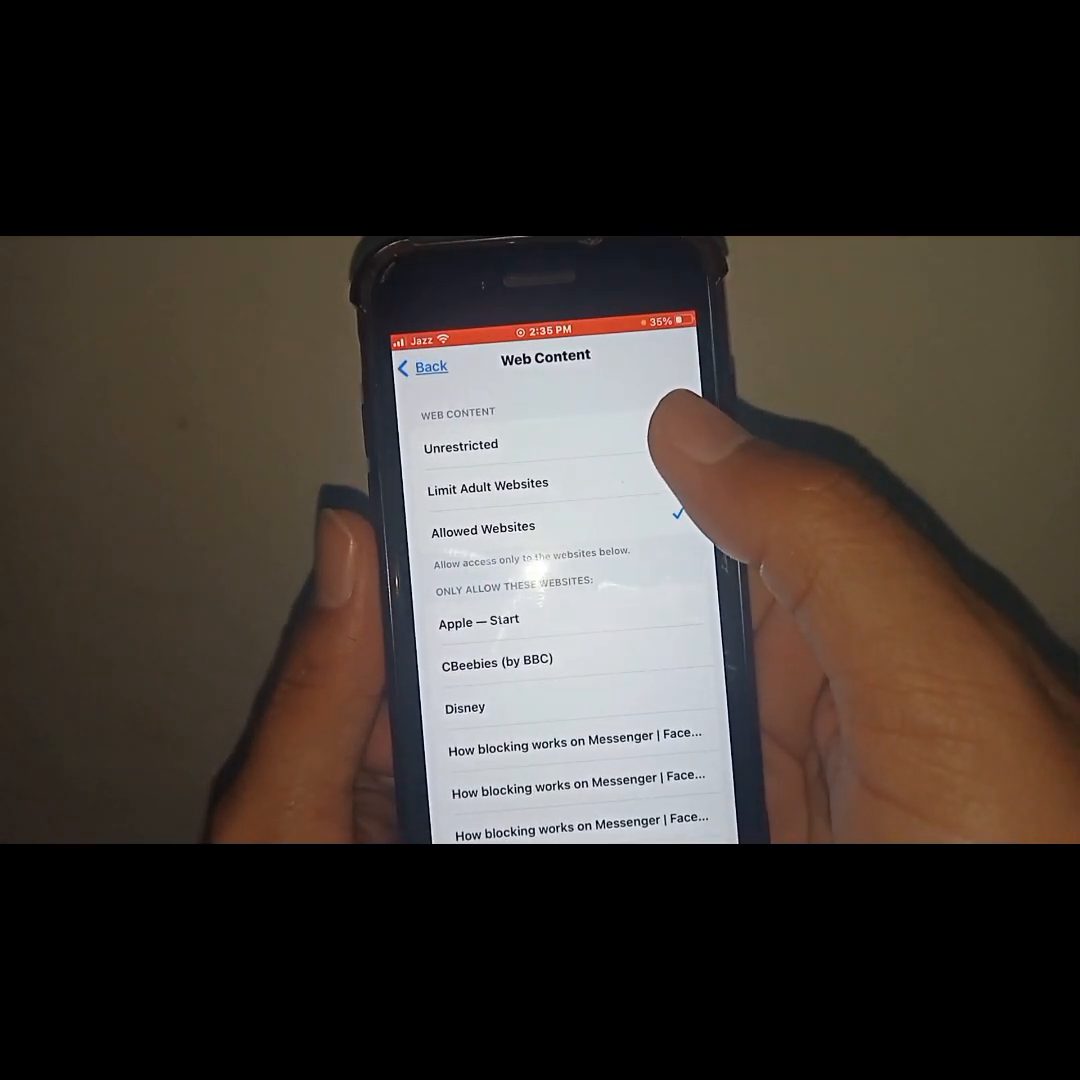
left_click(460, 444)
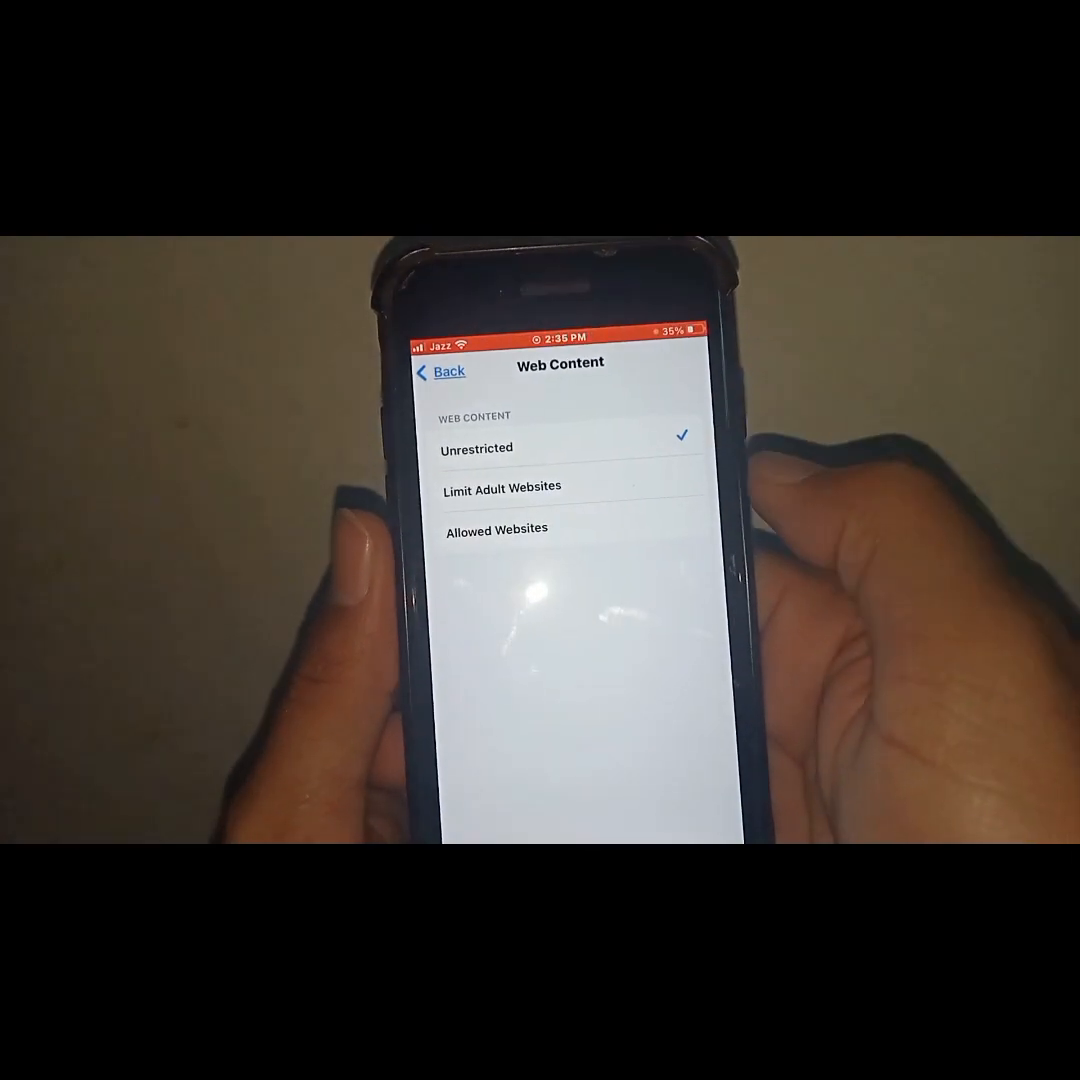
left_click(448, 370)
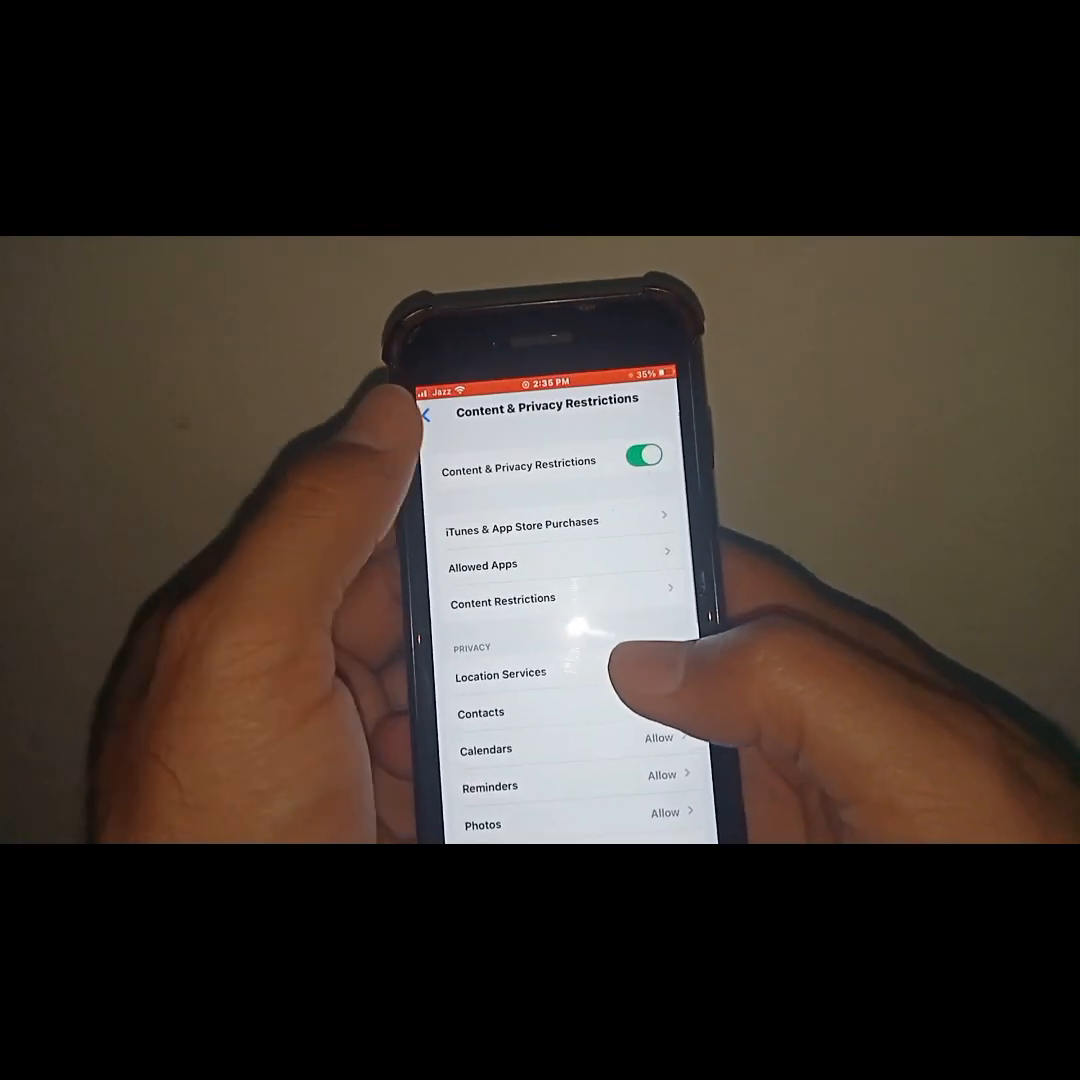
- Back out of Content & Privacy Restrictions to Screen Time and the Settings list
left_click(426, 412)
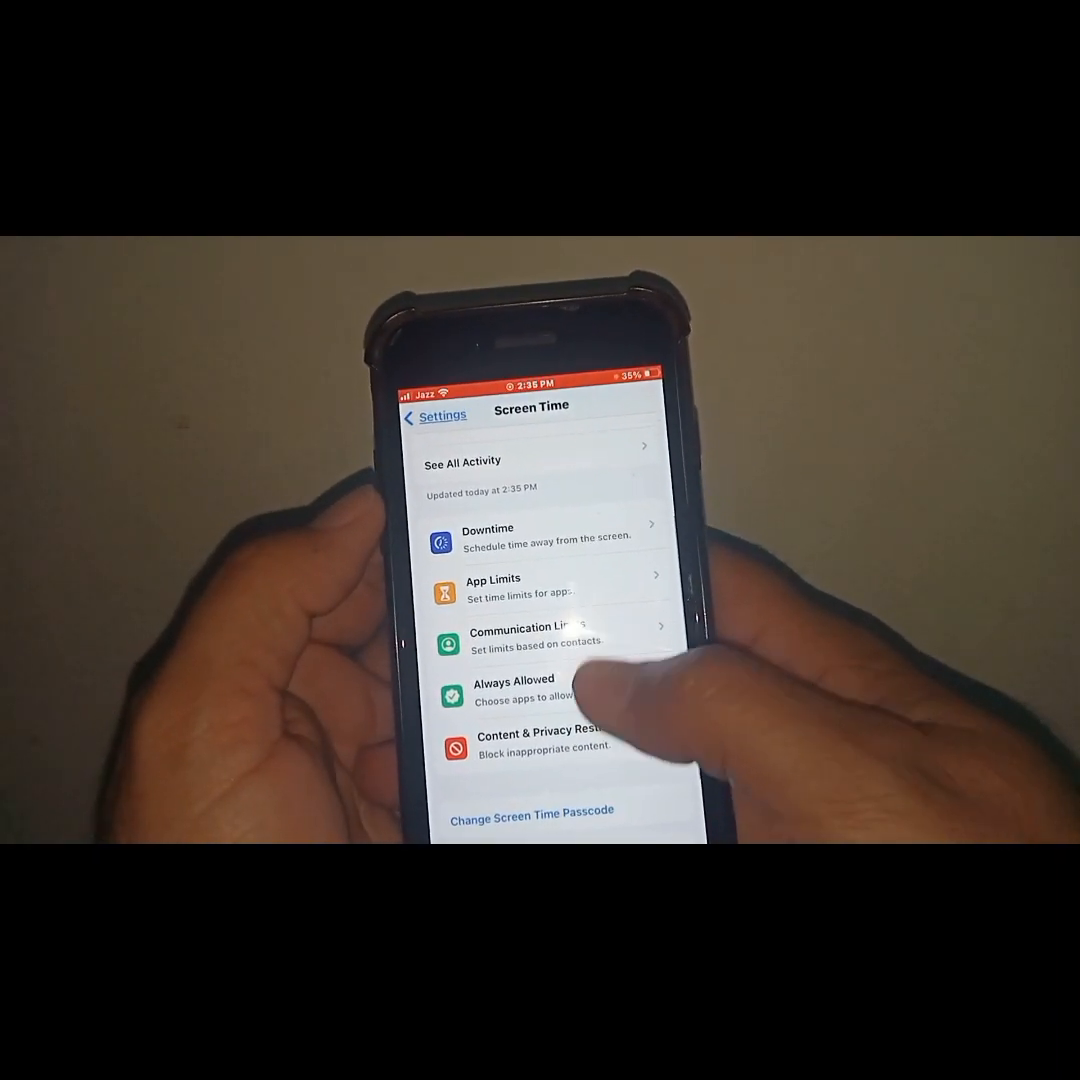
left_click(436, 416)
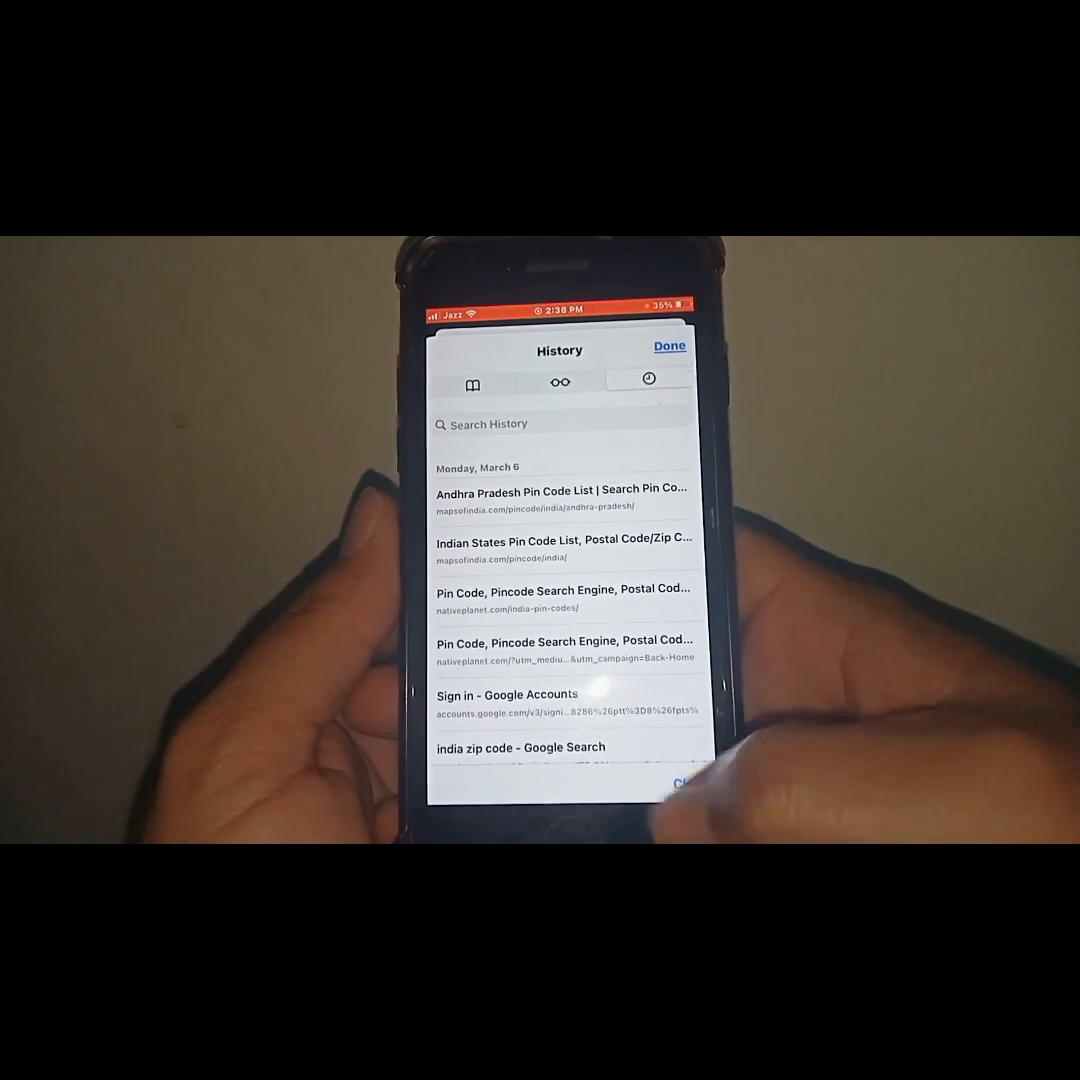
- Close Safari's history, go home, and return to Settings > Safari at Clear History and Website Data
left_click(668, 344)
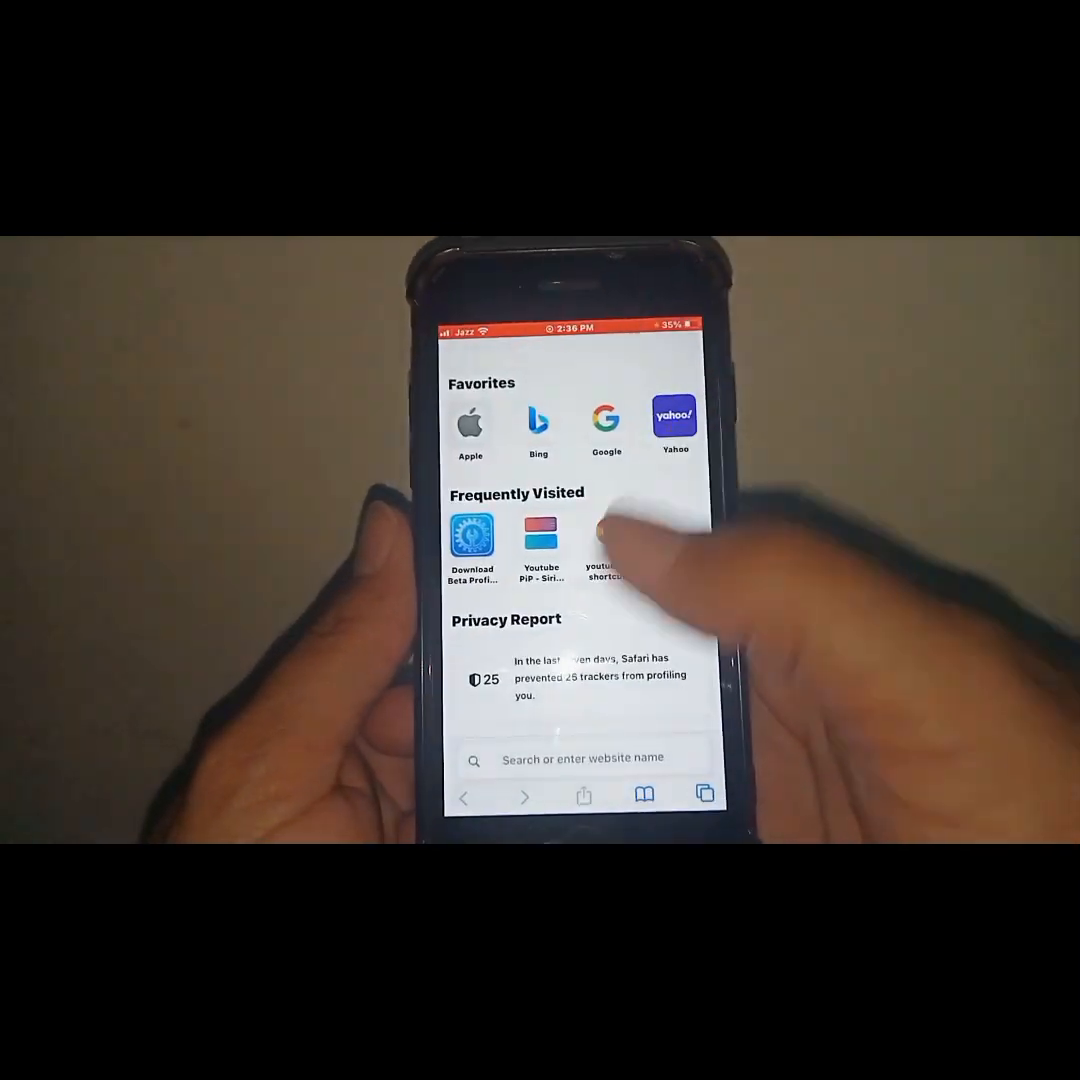
key("home")
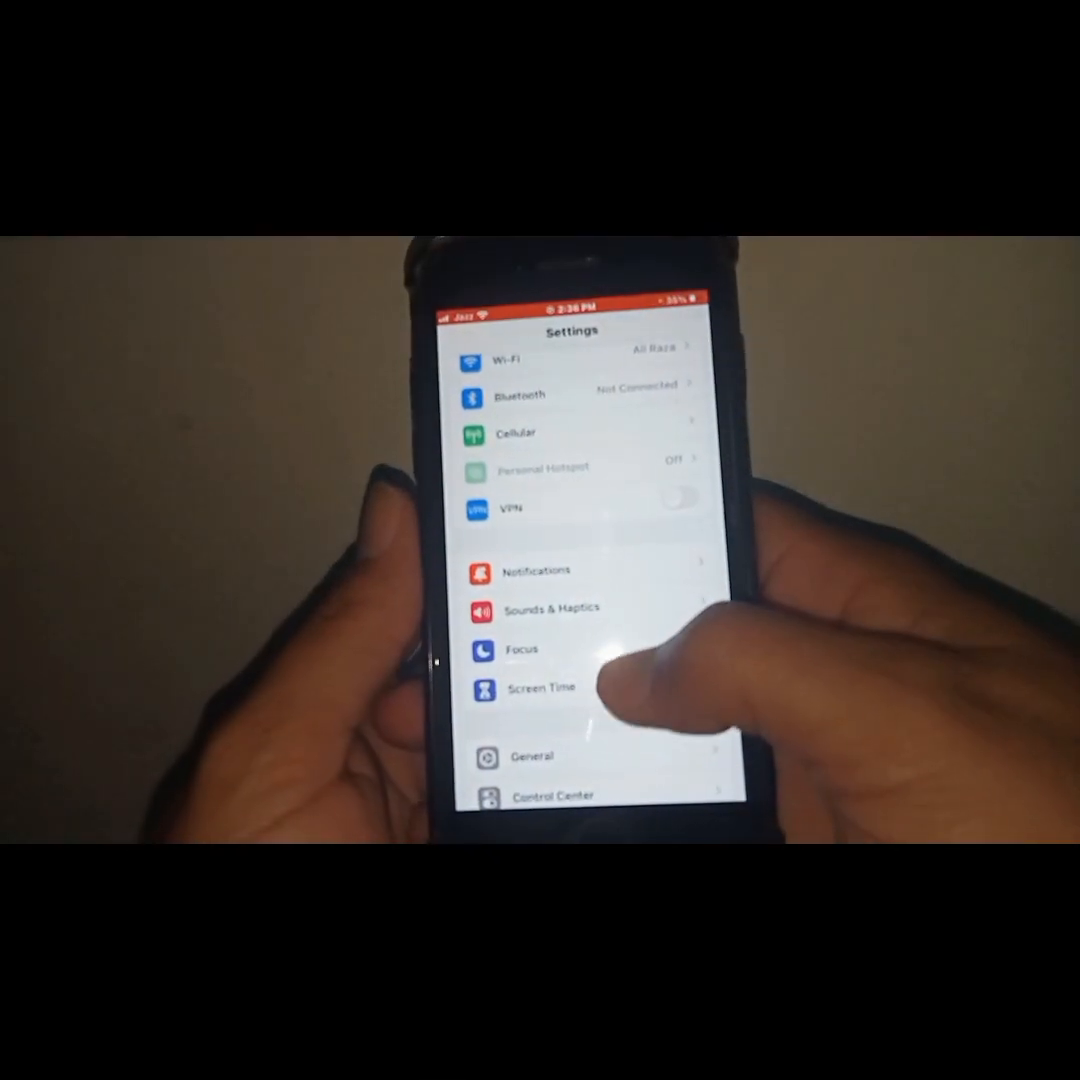
scroll("down", 3)
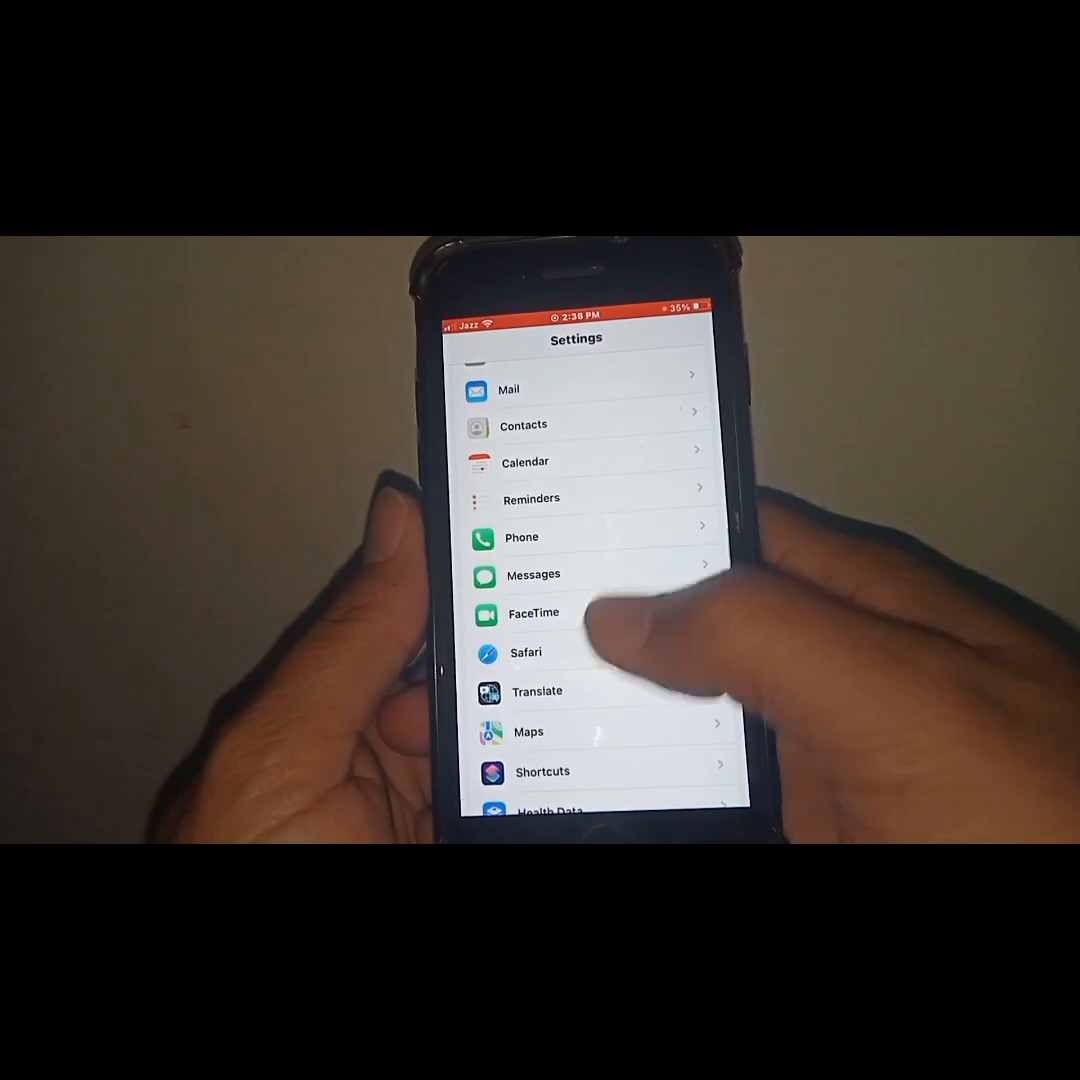
left_click(524, 652)
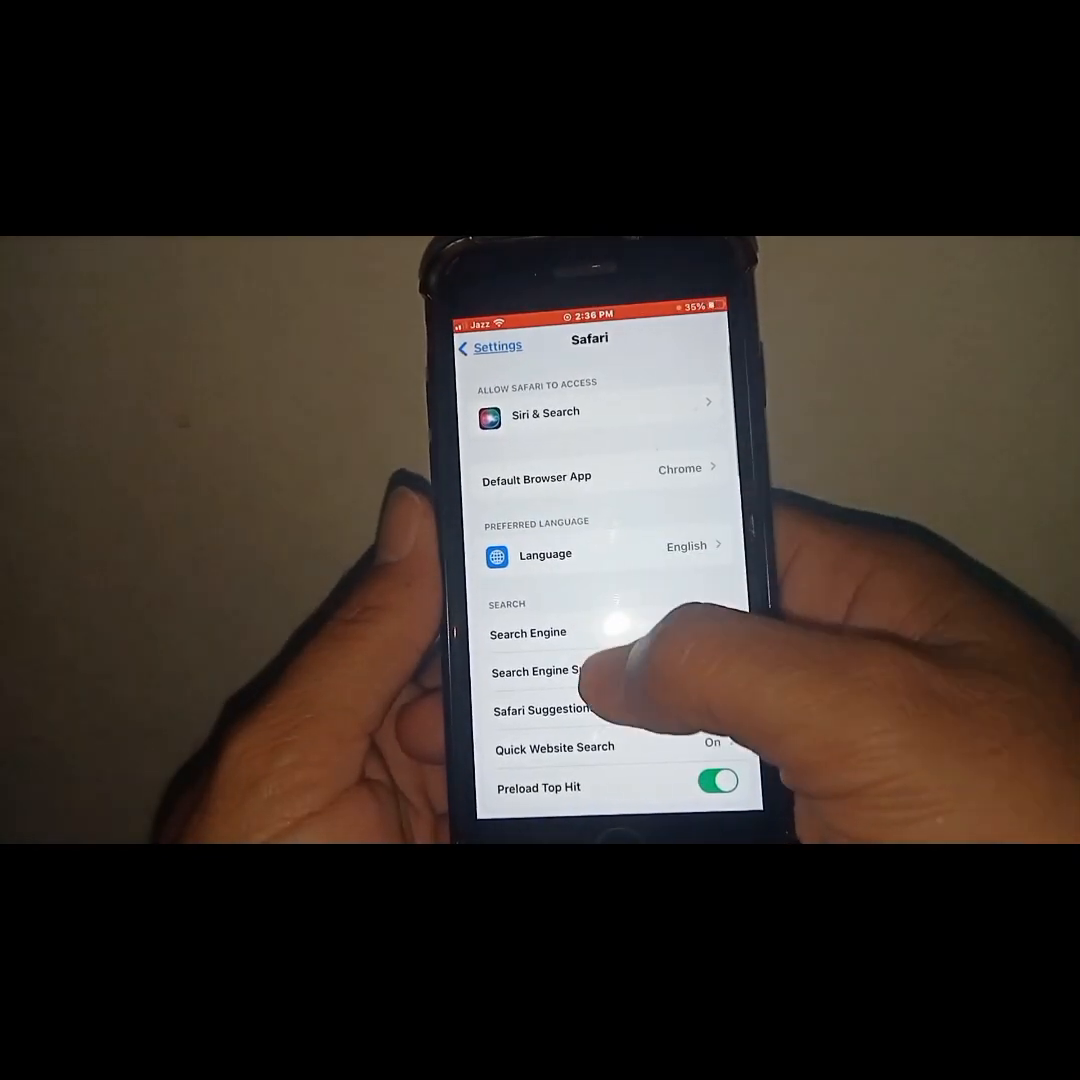
scroll("down", 3)
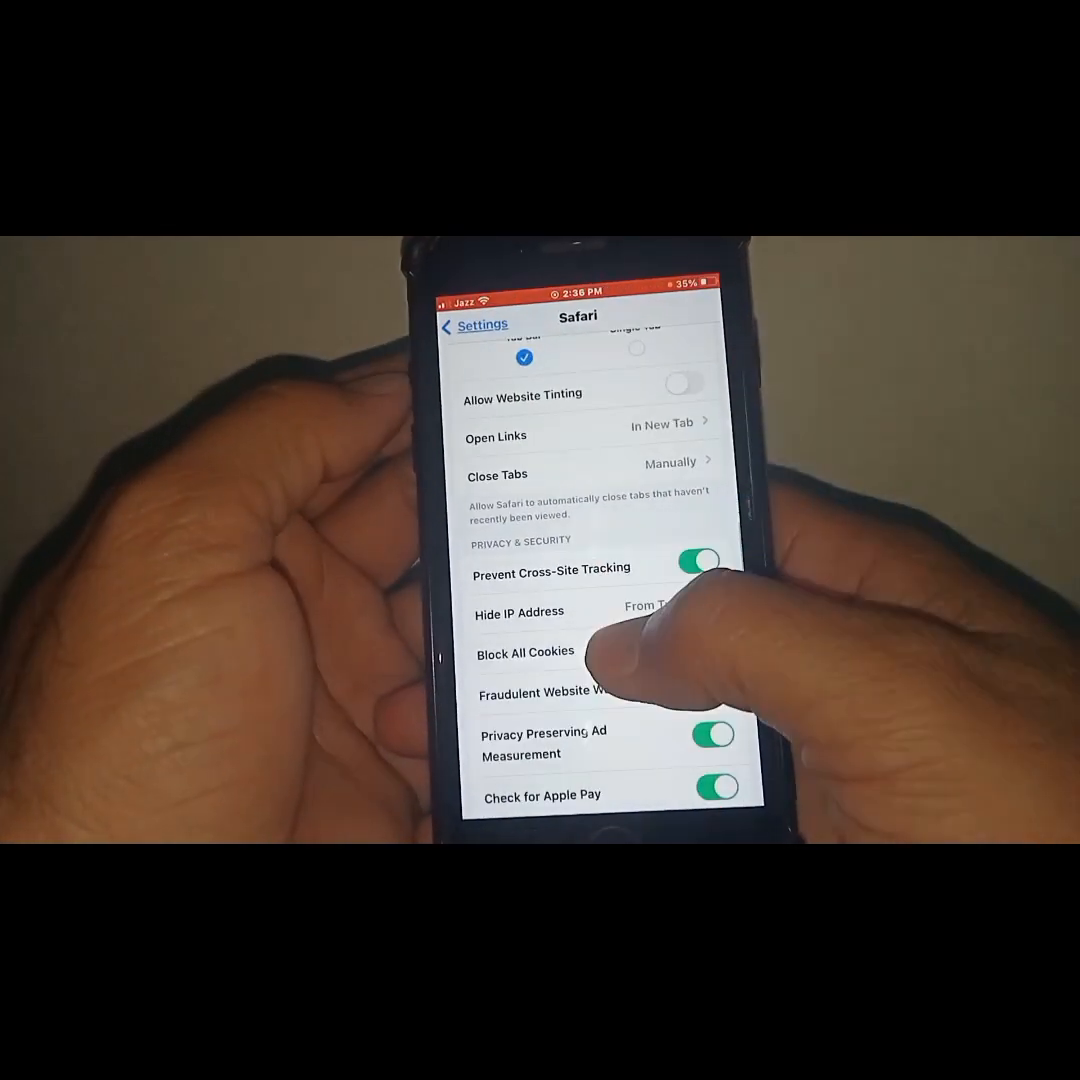
scroll("up", 3)
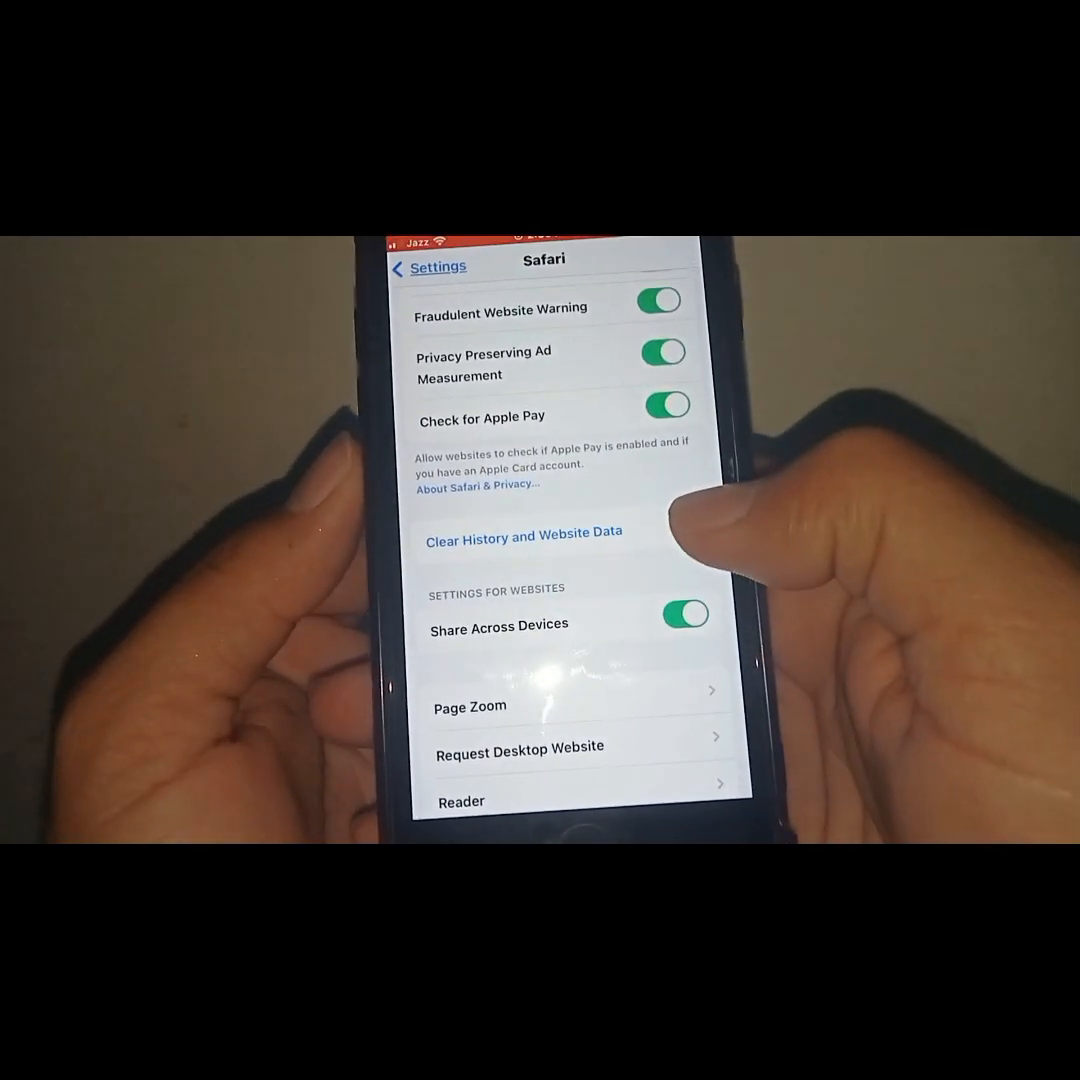
- Clear Safari's history and website data, choosing Keep Tabs
left_click(524, 532)
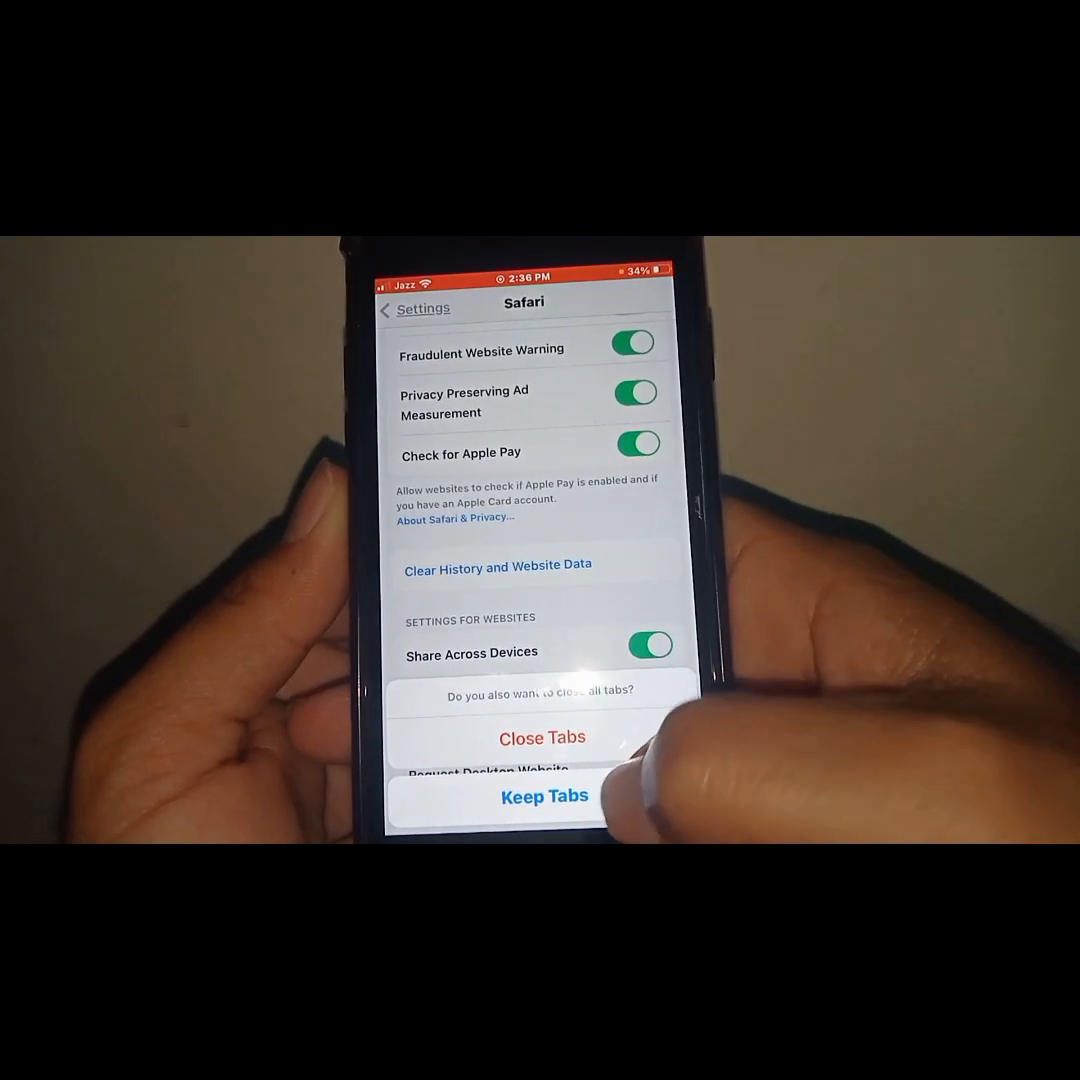
left_click(544, 796)
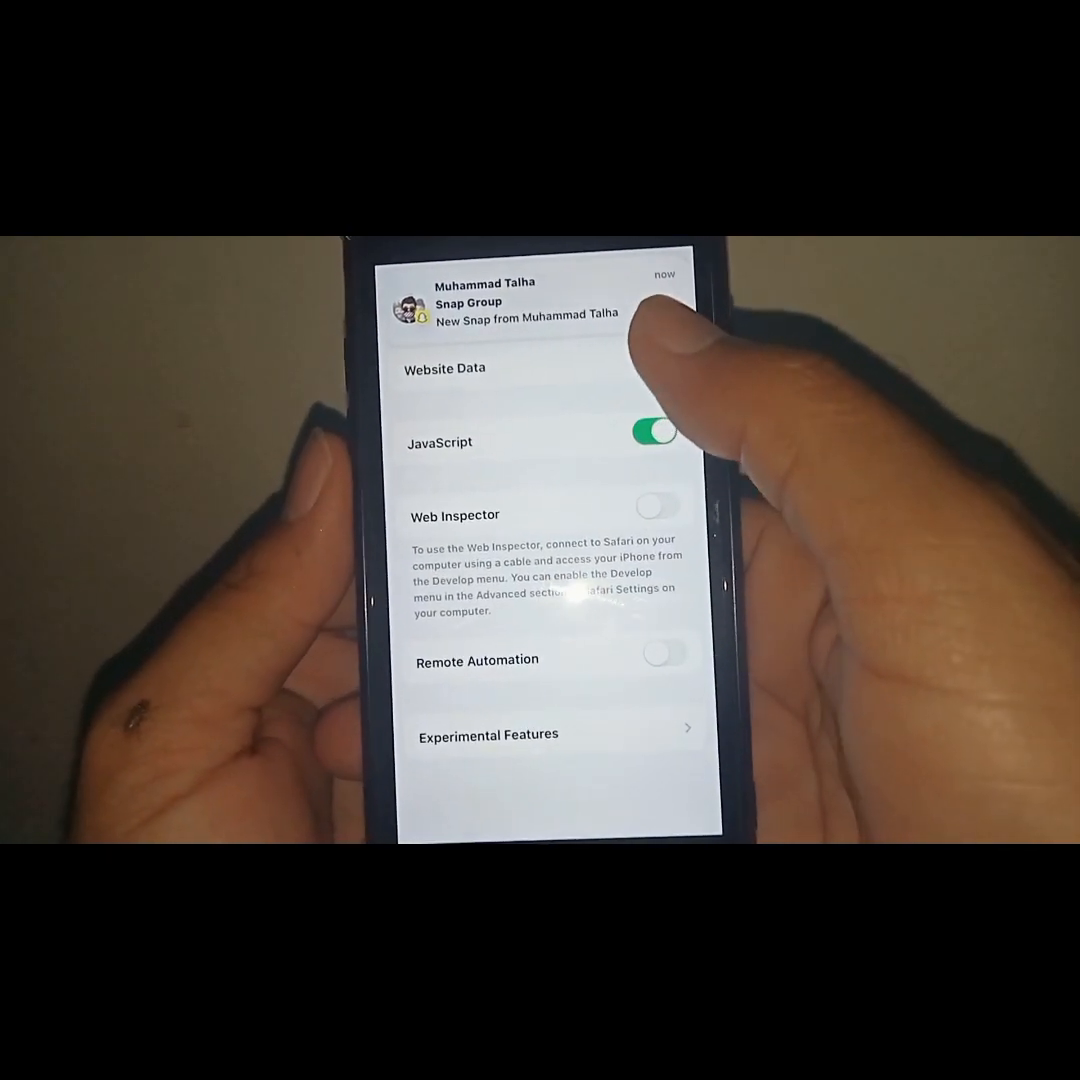
- Back out of Safari's Advanced page to the main Settings list
left_click(444, 368)
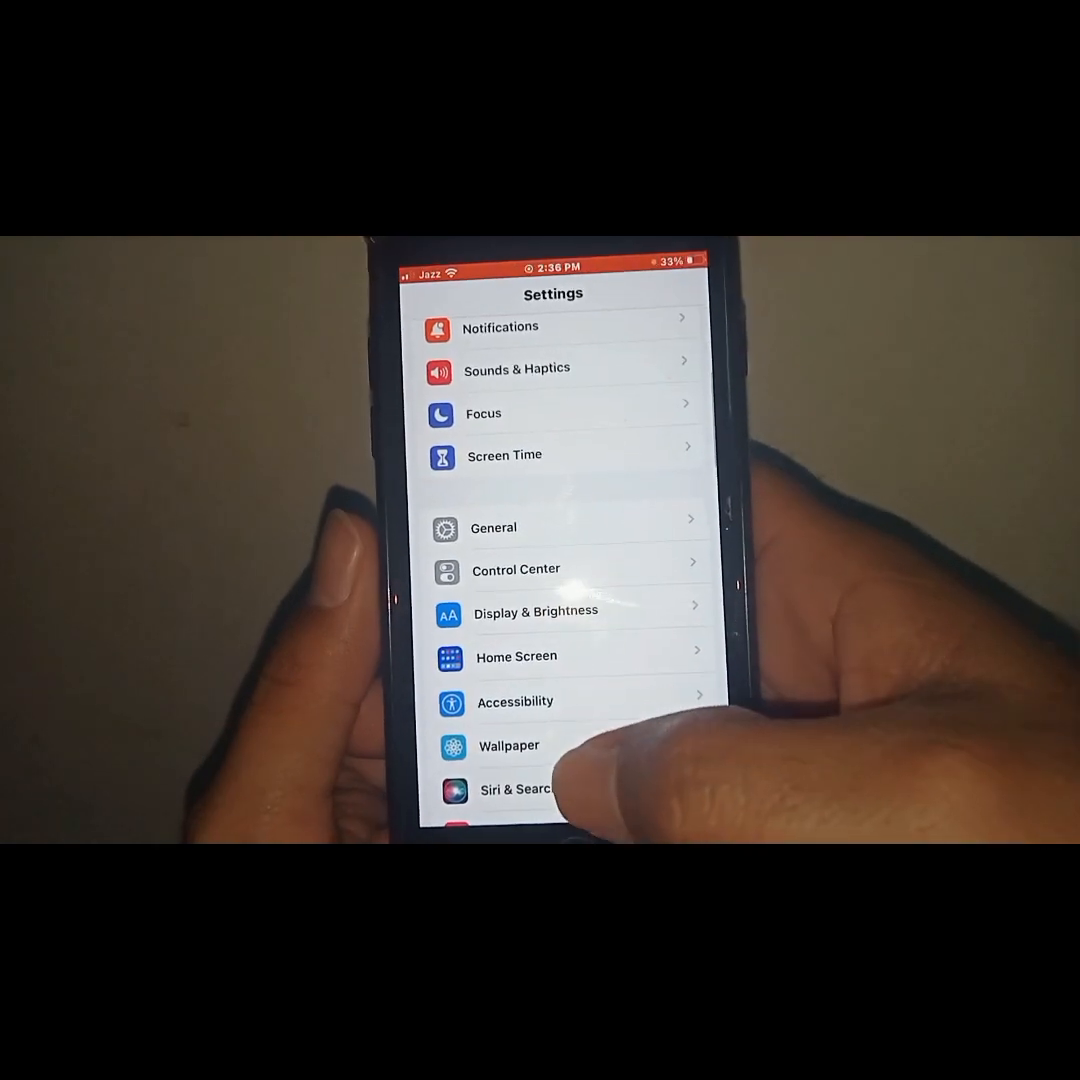
scroll("down", 3)
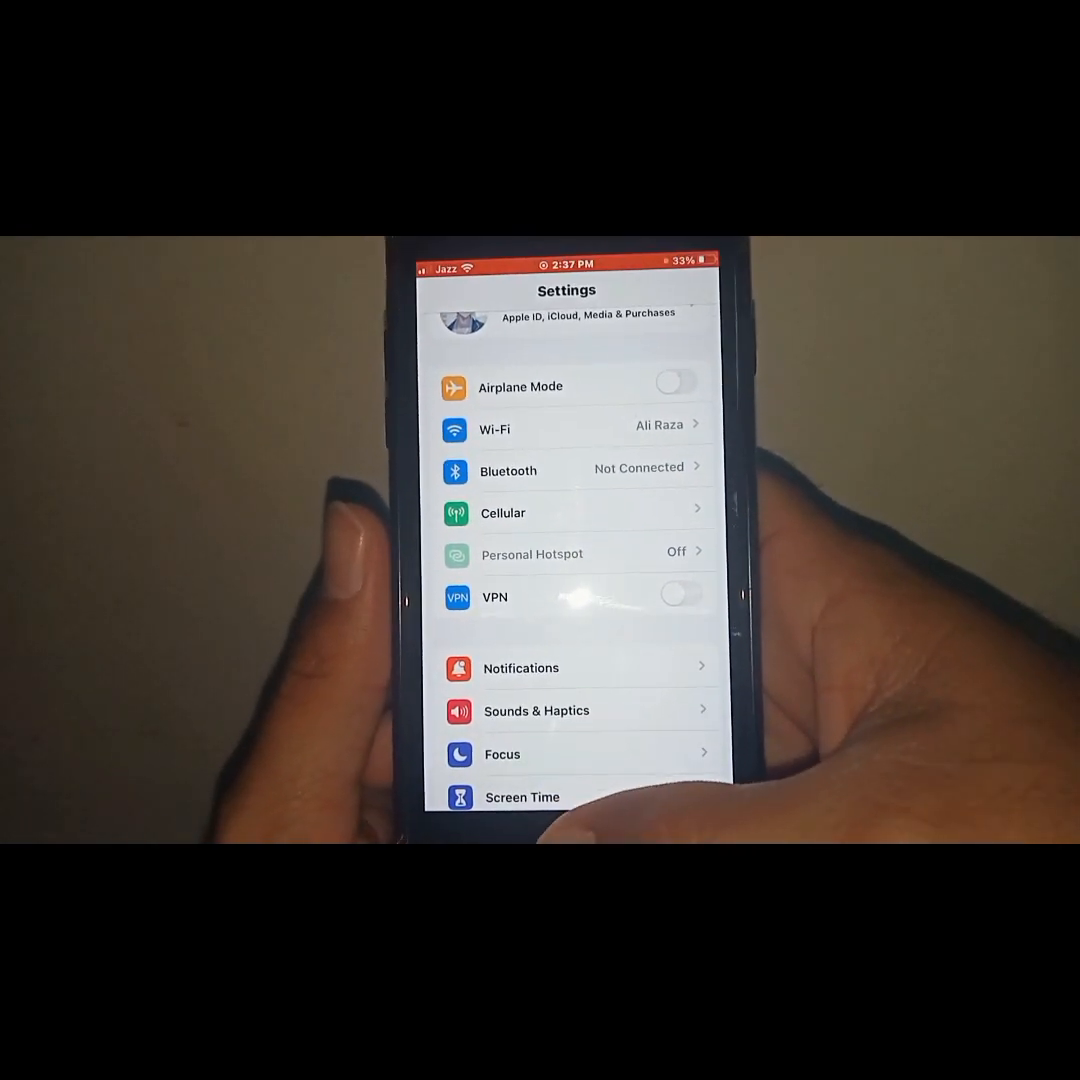